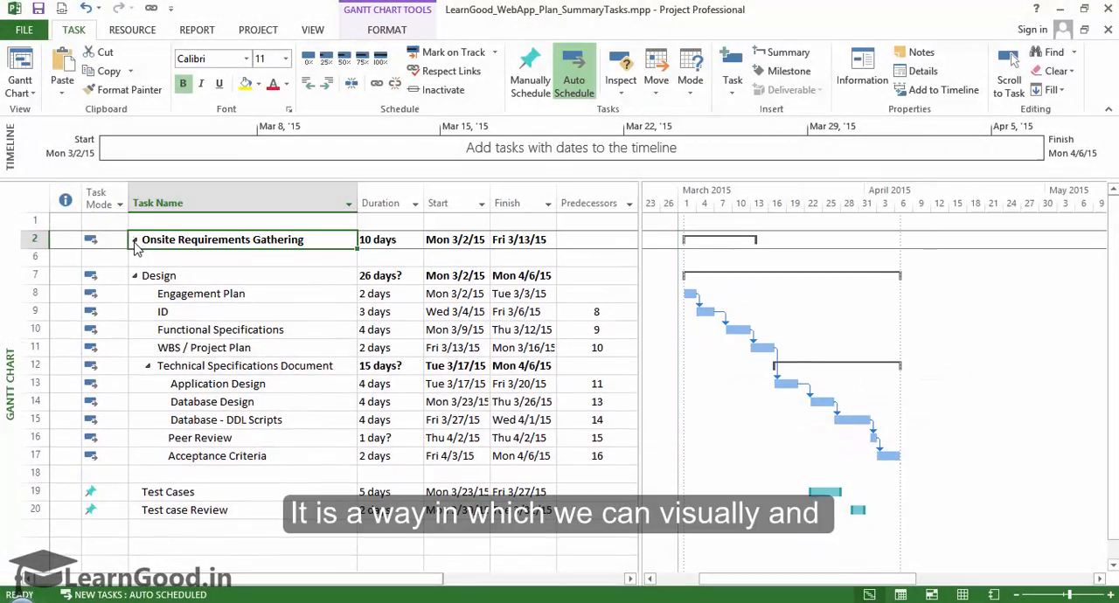
- Expand Onsite Requirements Gathering to reveal its three subtasks and select the summary task
left_click(134, 239)
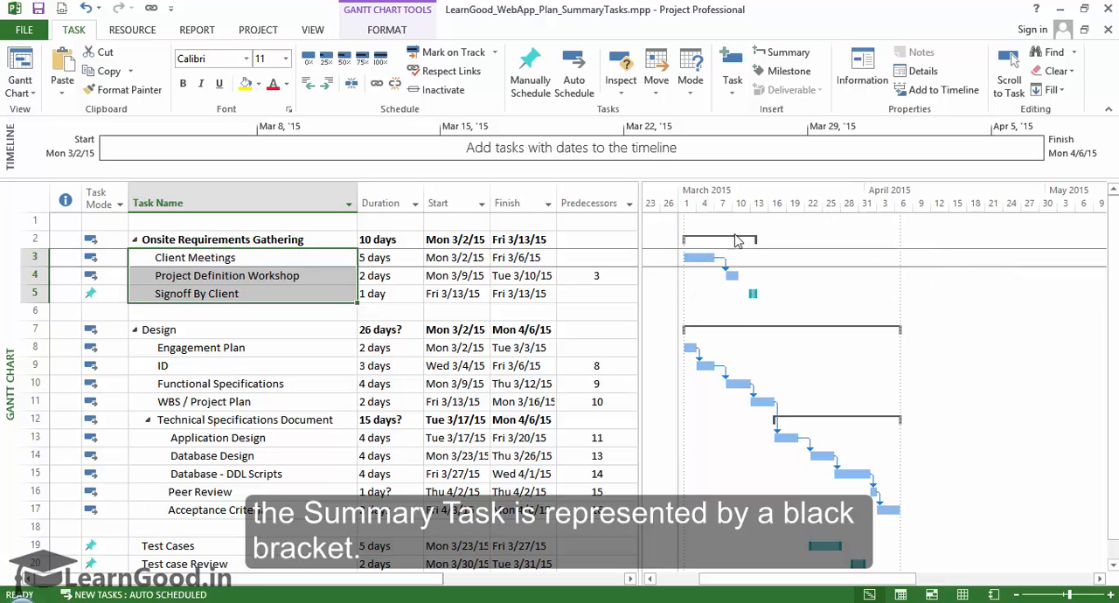
mouse_move(726, 278)
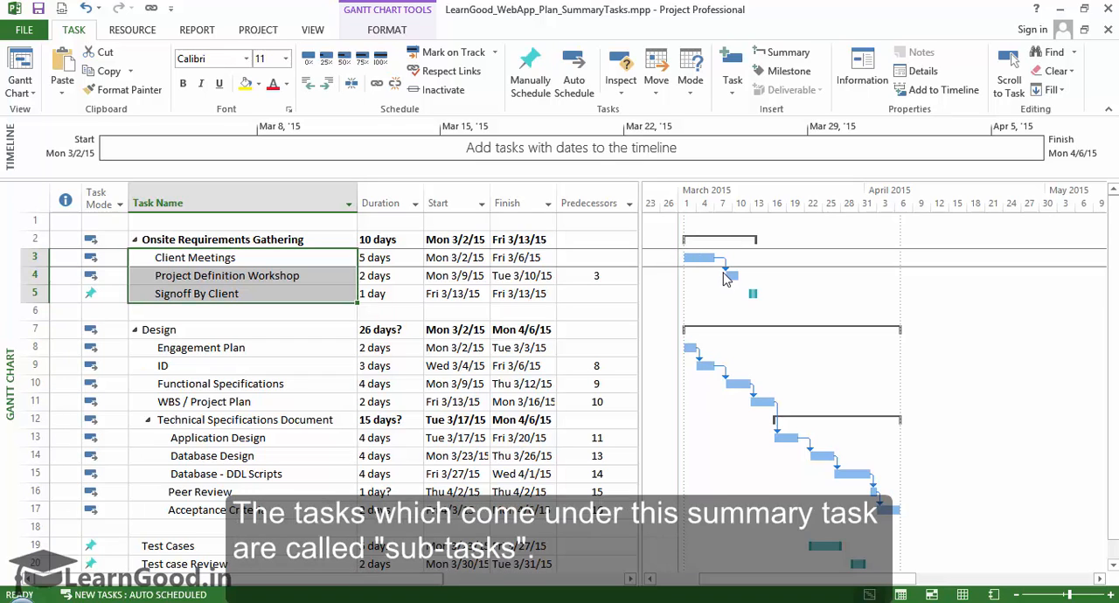
mouse_move(752, 294)
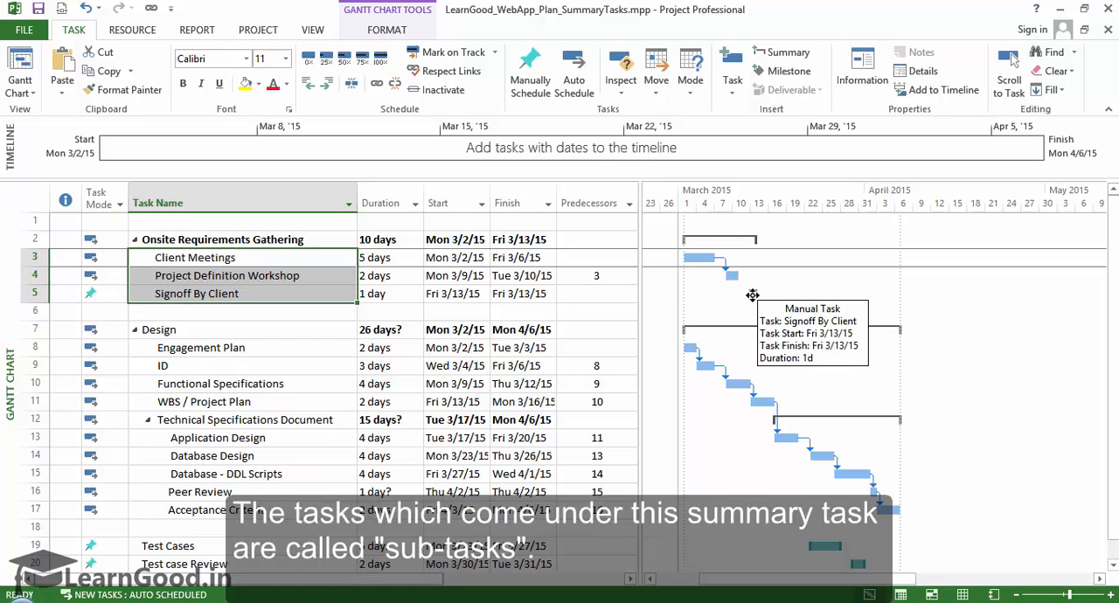
mouse_move(753, 294)
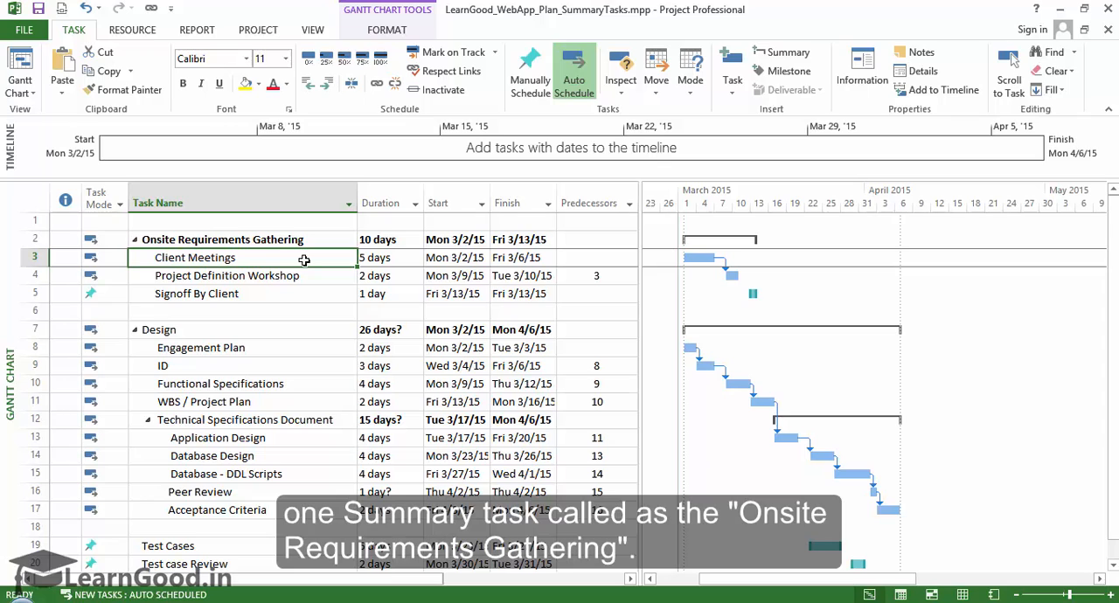
mouse_move(284, 243)
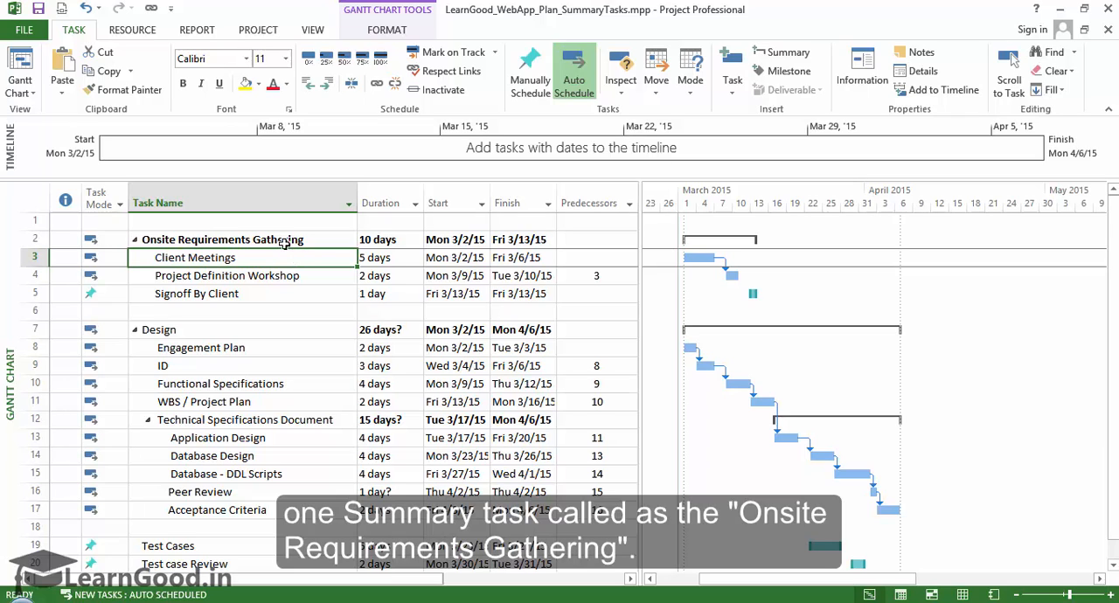
left_click(223, 239)
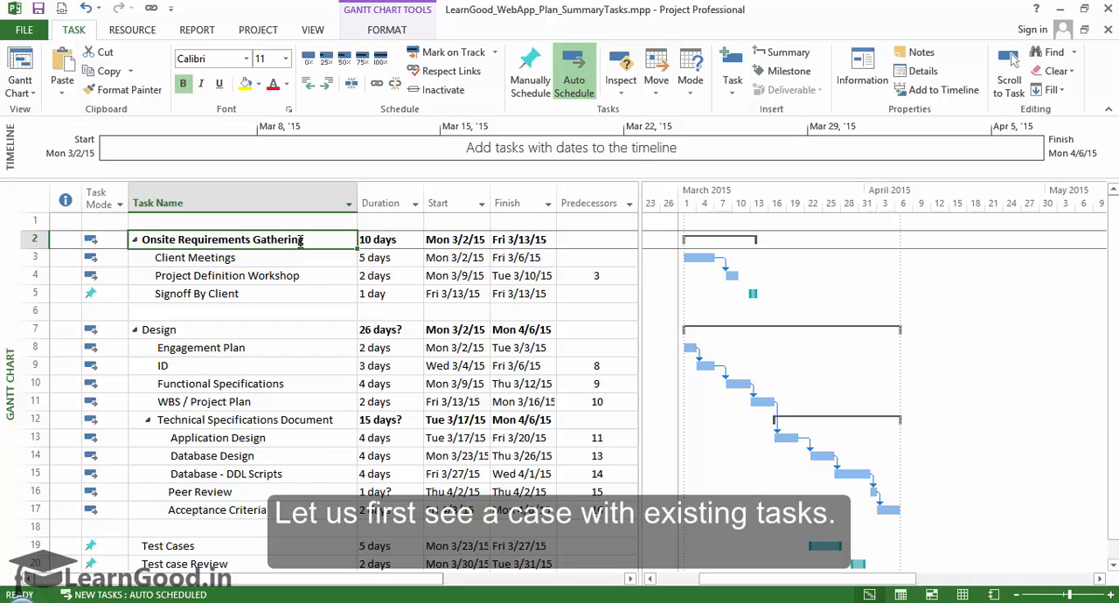
- Scroll down the task list to bring Test Cases and Test case Review into view
scroll("down", 3)
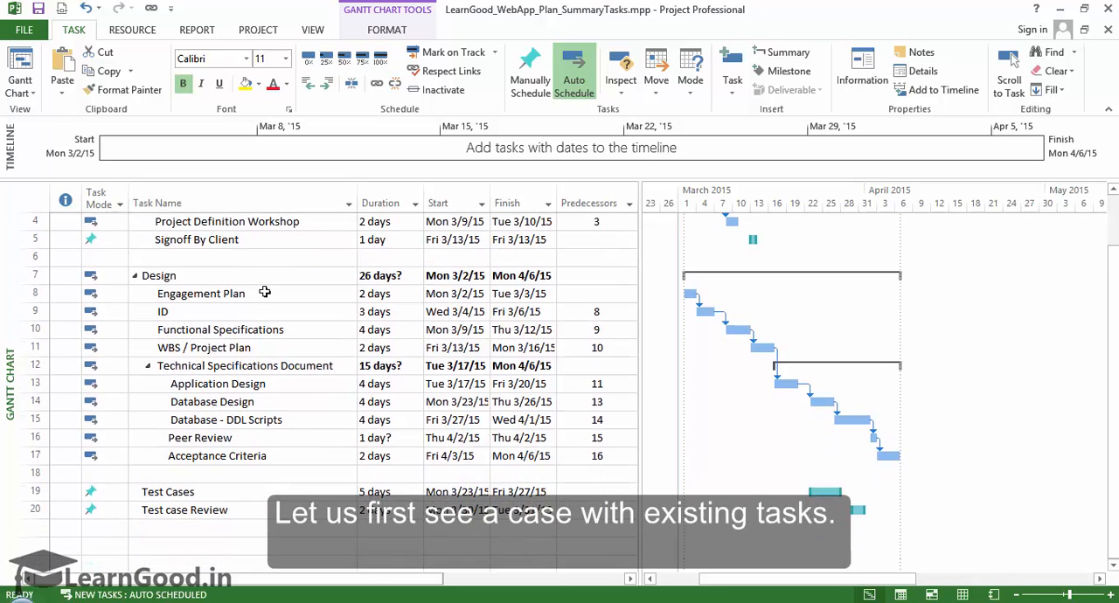
scroll("down", 3)
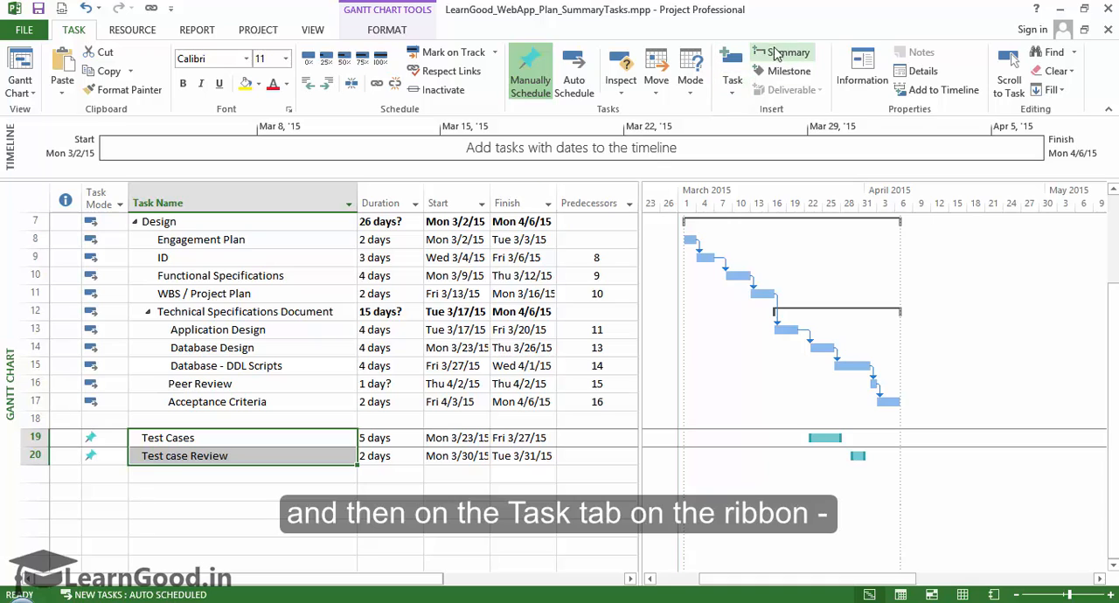
mouse_move(783, 52)
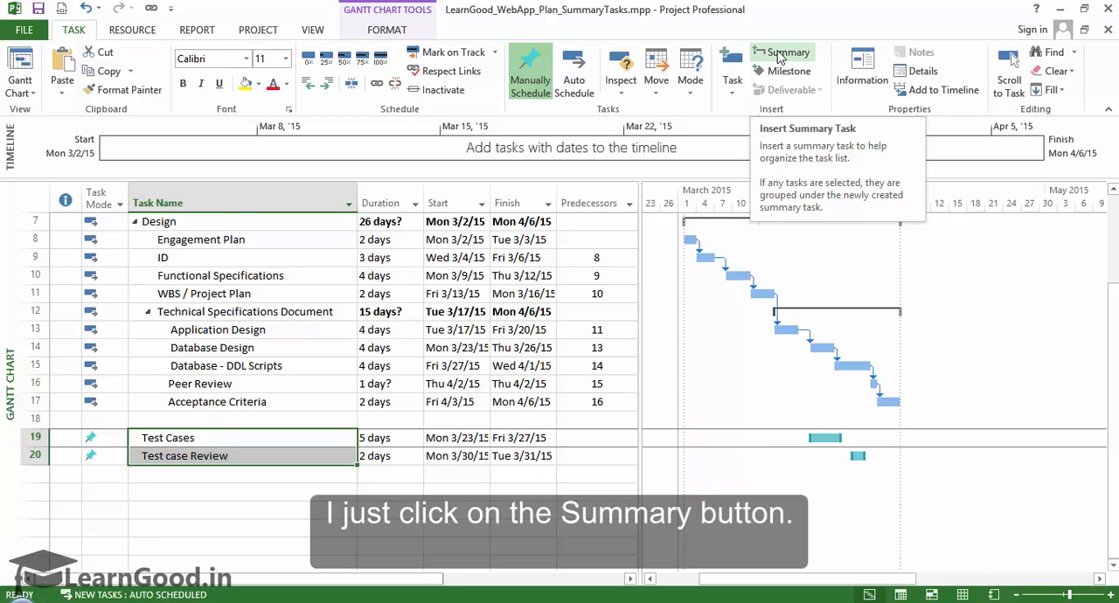
- Insert a new summary task grouping the selected Test Cases and Test case Review tasks
left_click(784, 52)
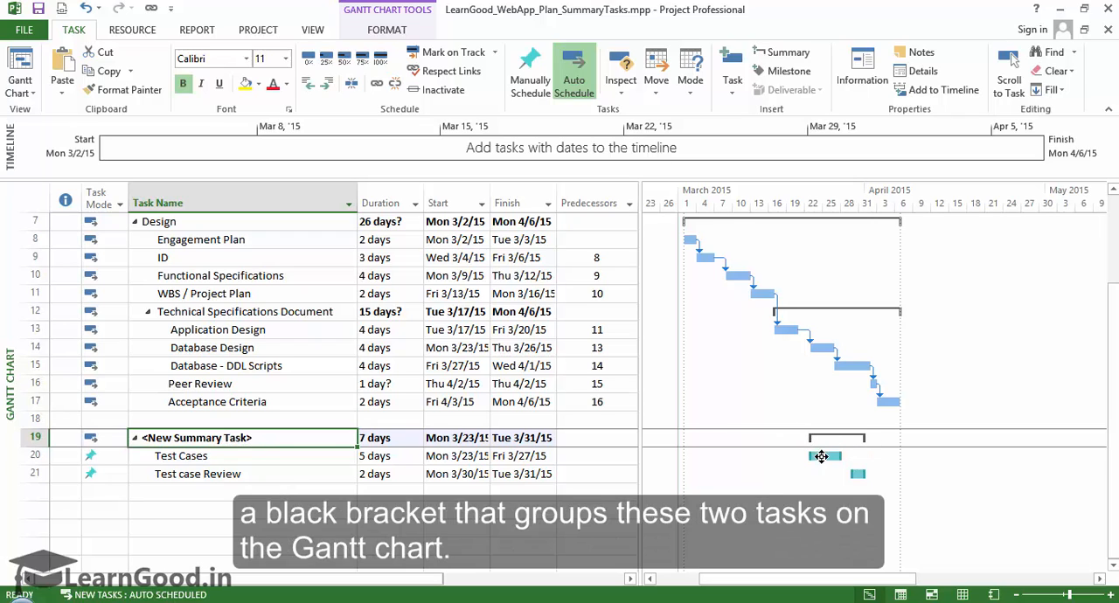
mouse_move(844, 455)
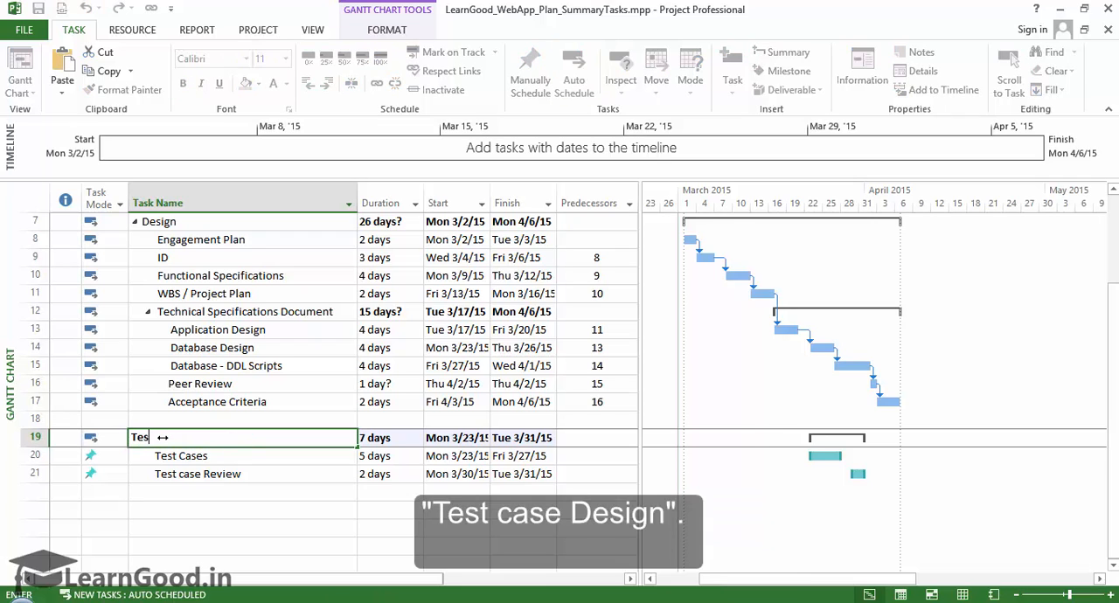
- Enter 'Test Case Review' as the new summary task's name
type("Test Case Review")
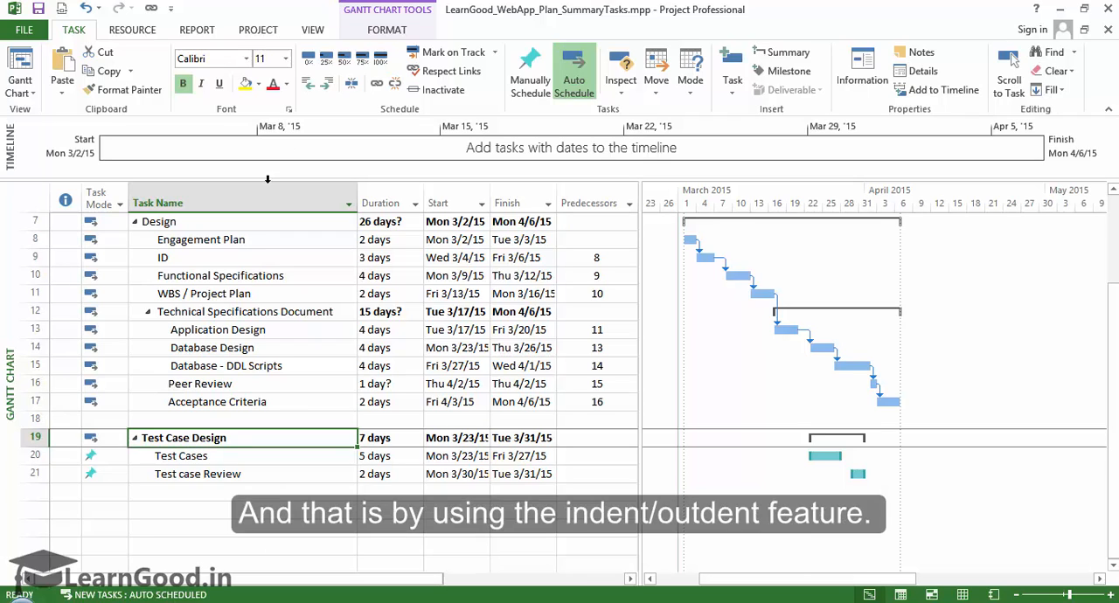
mouse_move(327, 83)
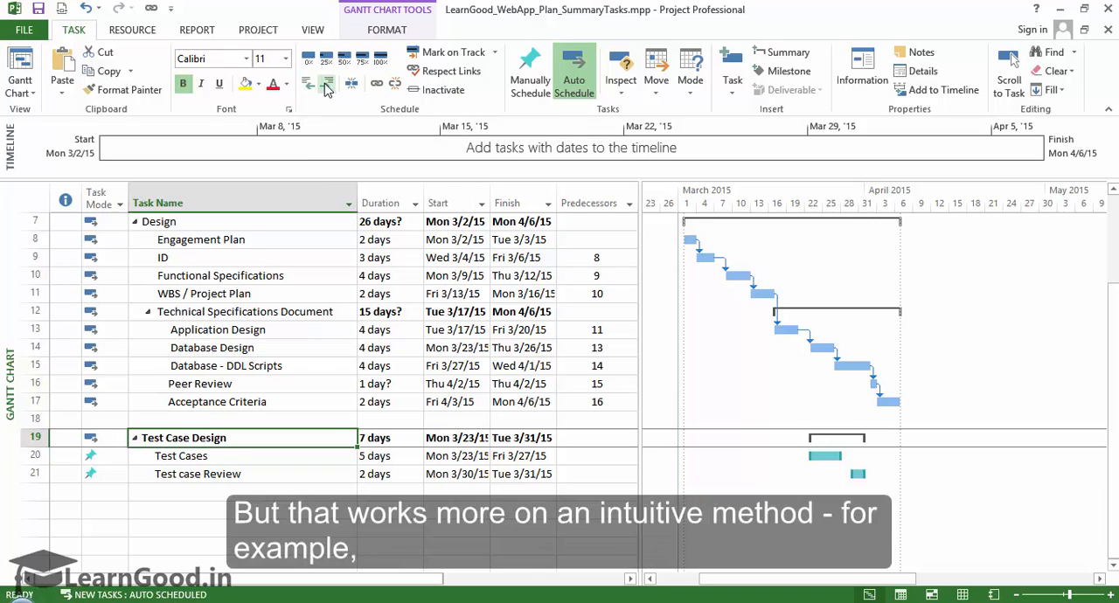
mouse_move(308, 83)
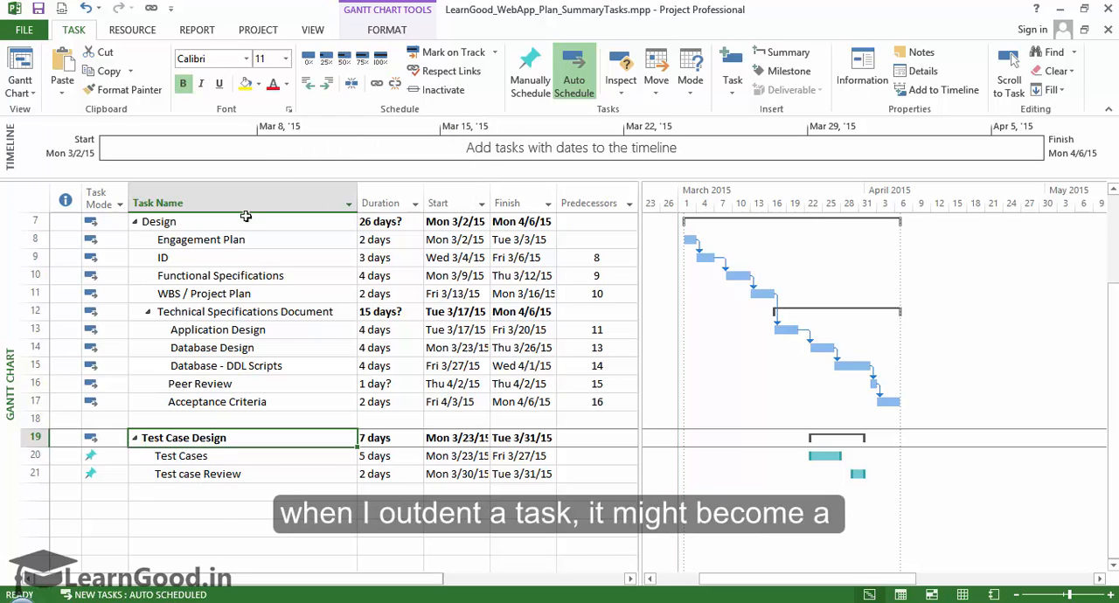
mouse_move(299, 88)
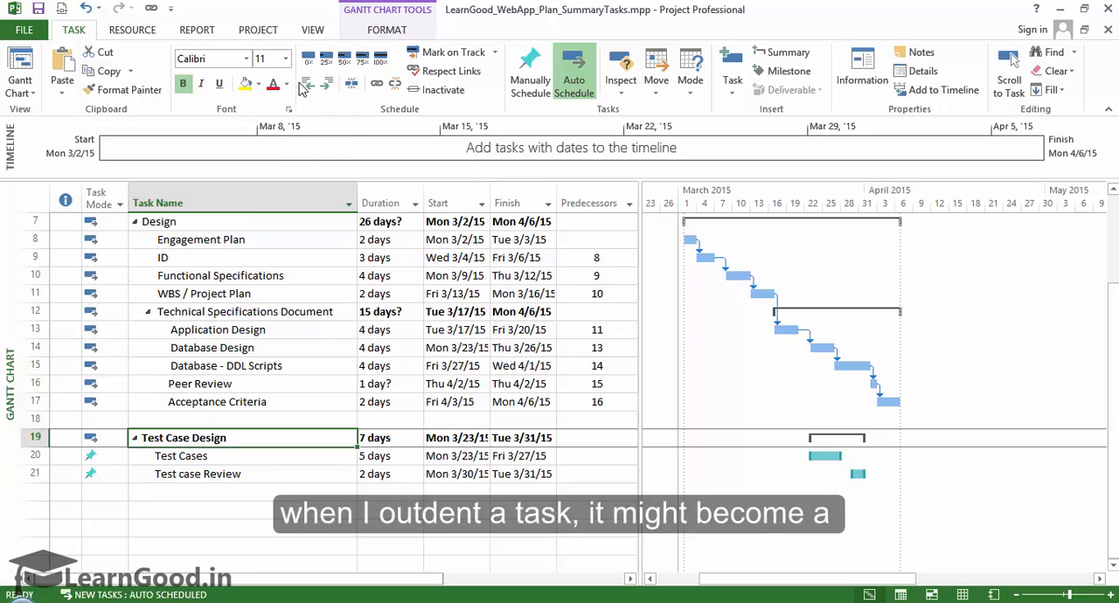
mouse_move(308, 83)
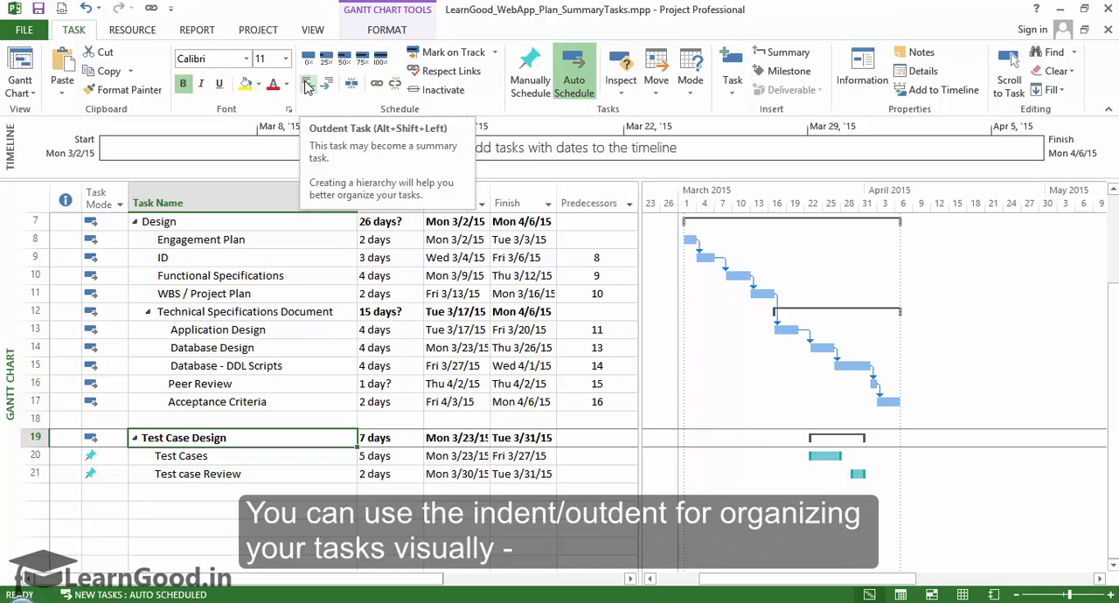
mouse_move(328, 83)
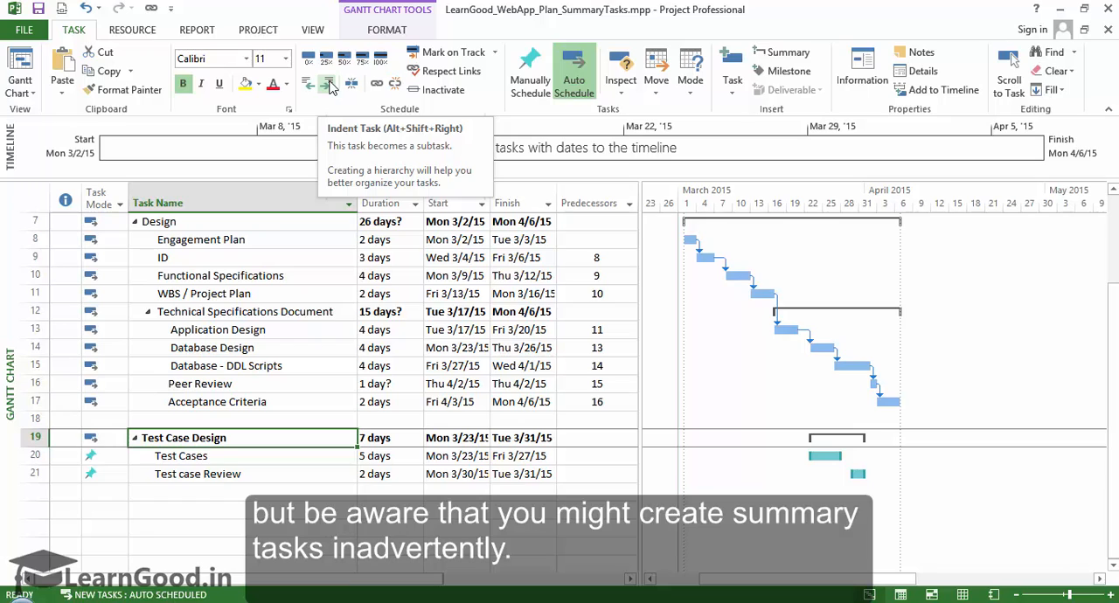
mouse_move(308, 83)
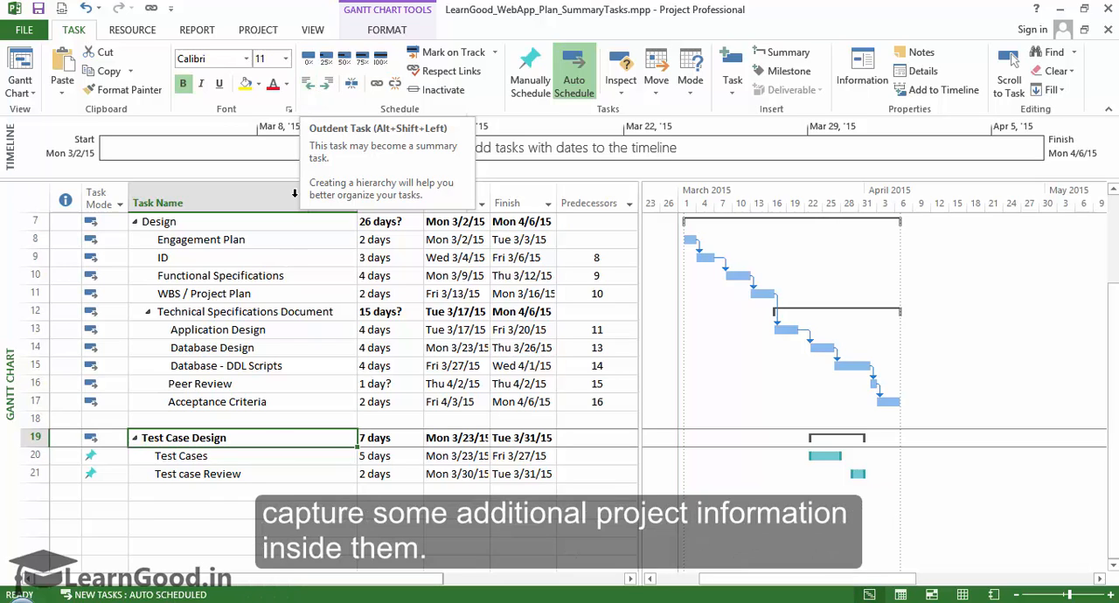
left_click(385, 437)
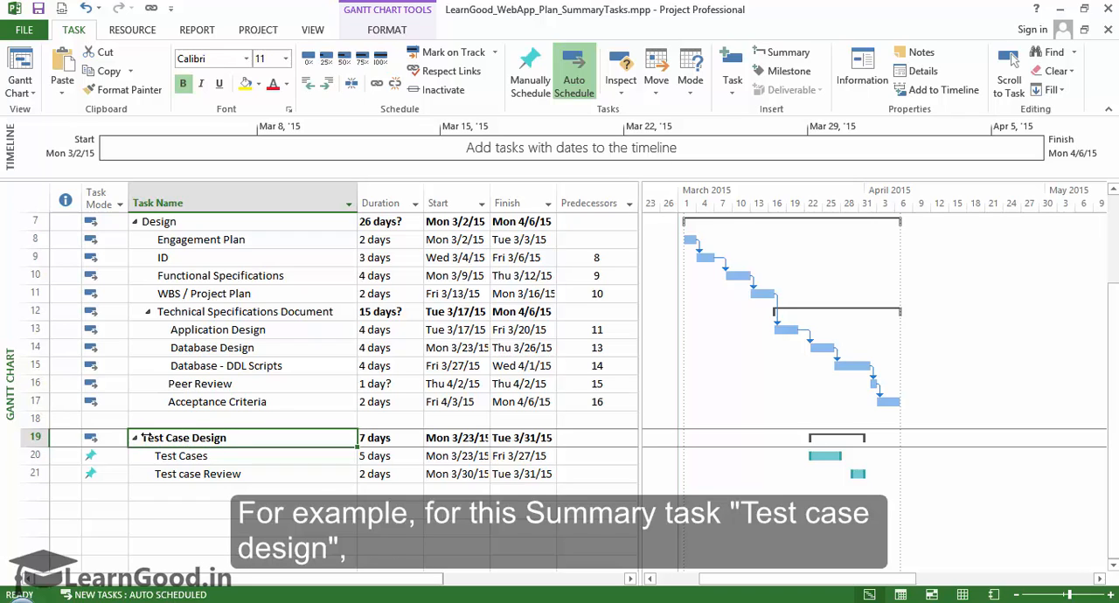
- Give the Test Case Design summary task a 10-day duration, finishing Fri 4/3/15
left_click(385, 437)
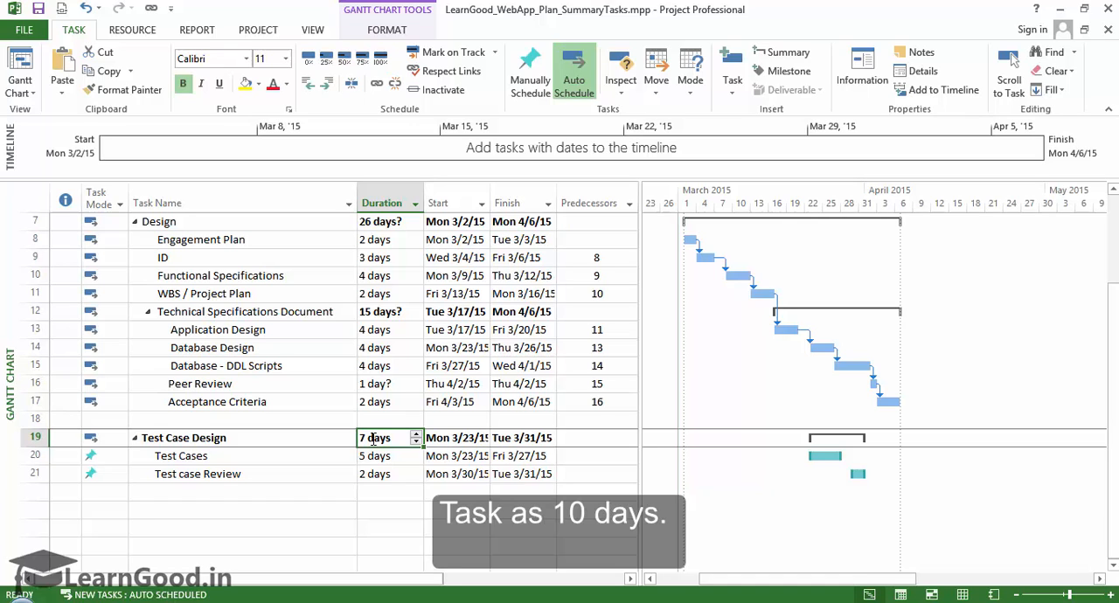
type("10d")
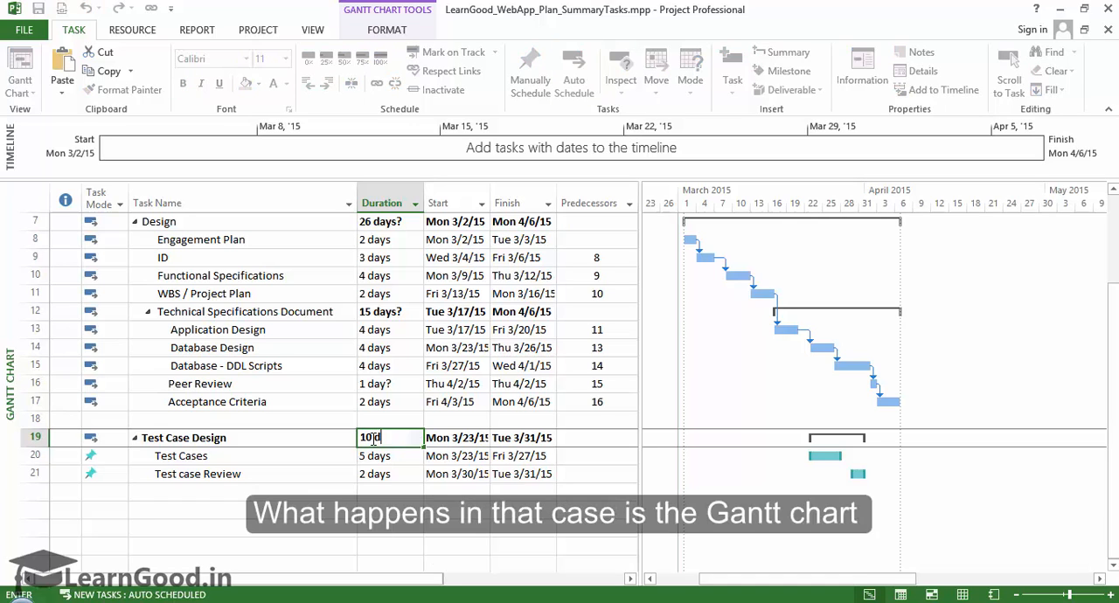
left_click(529, 71)
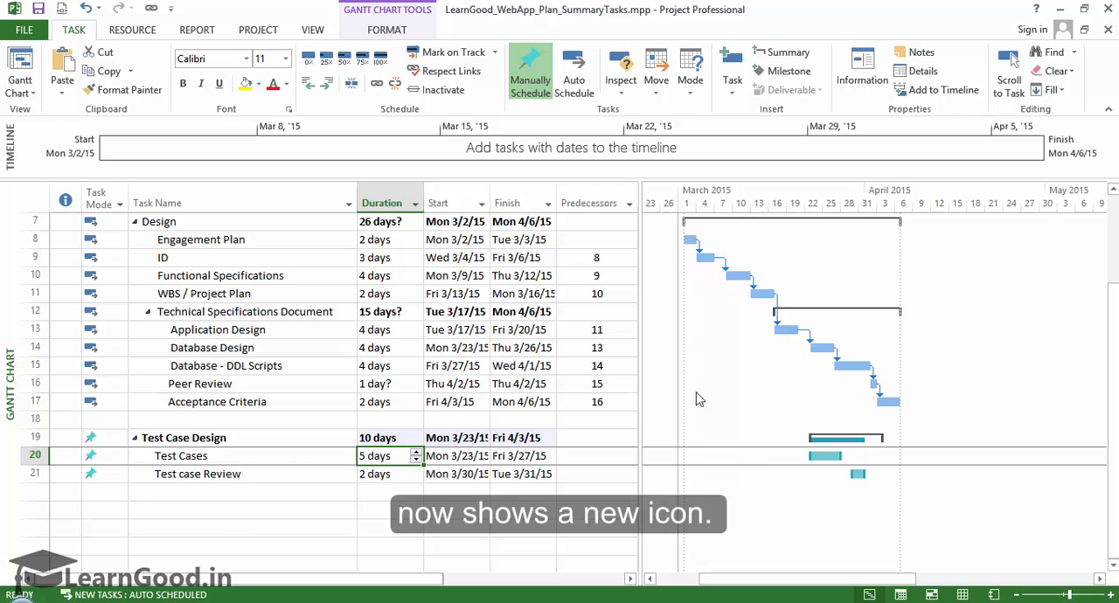
mouse_move(830, 453)
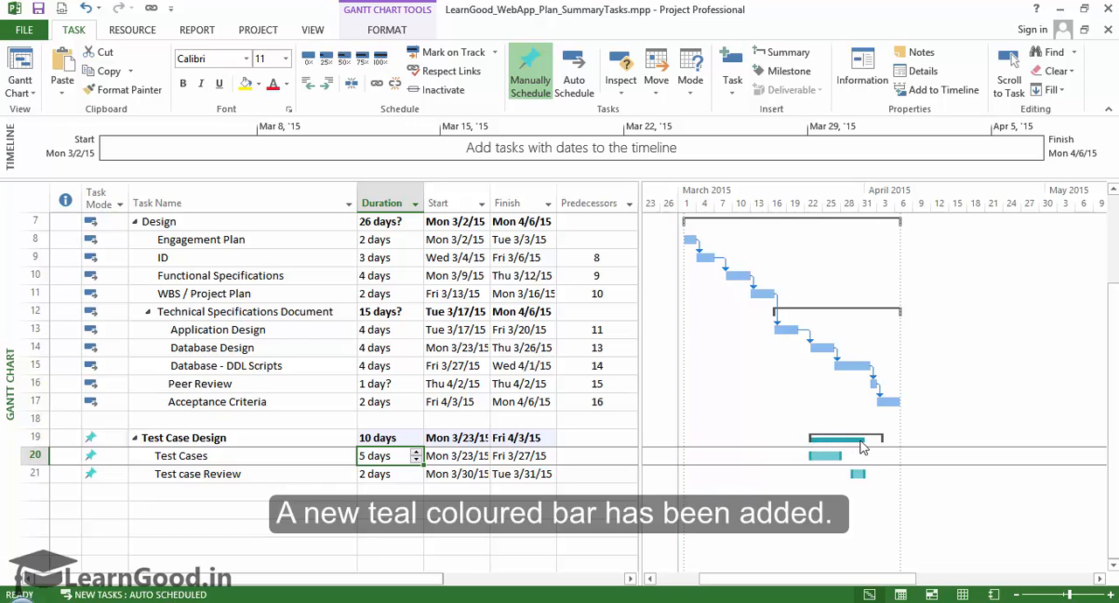
mouse_move(845, 438)
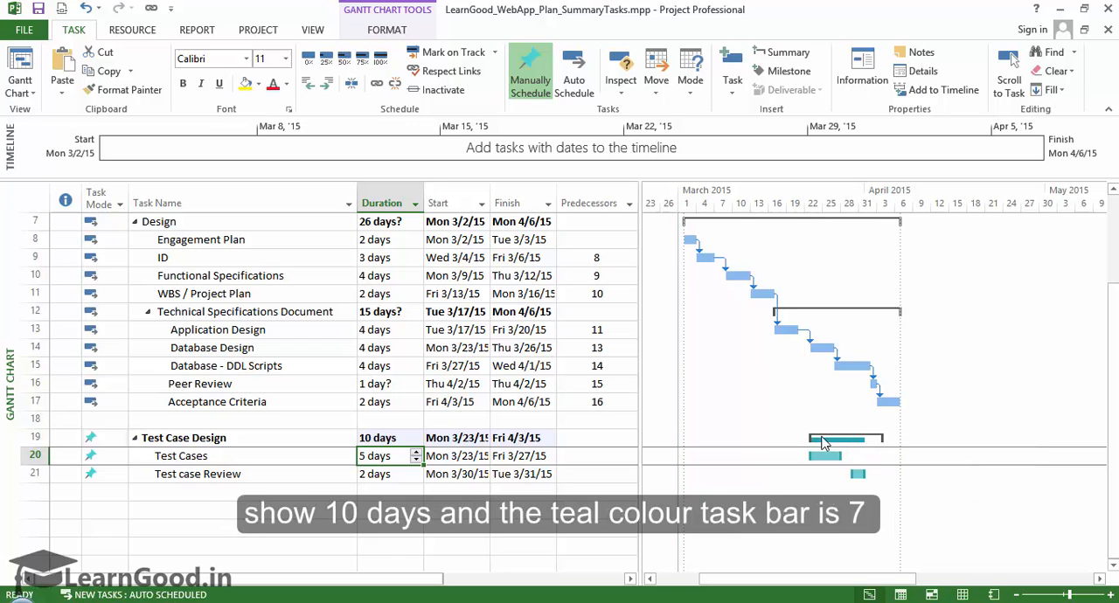
mouse_move(845, 438)
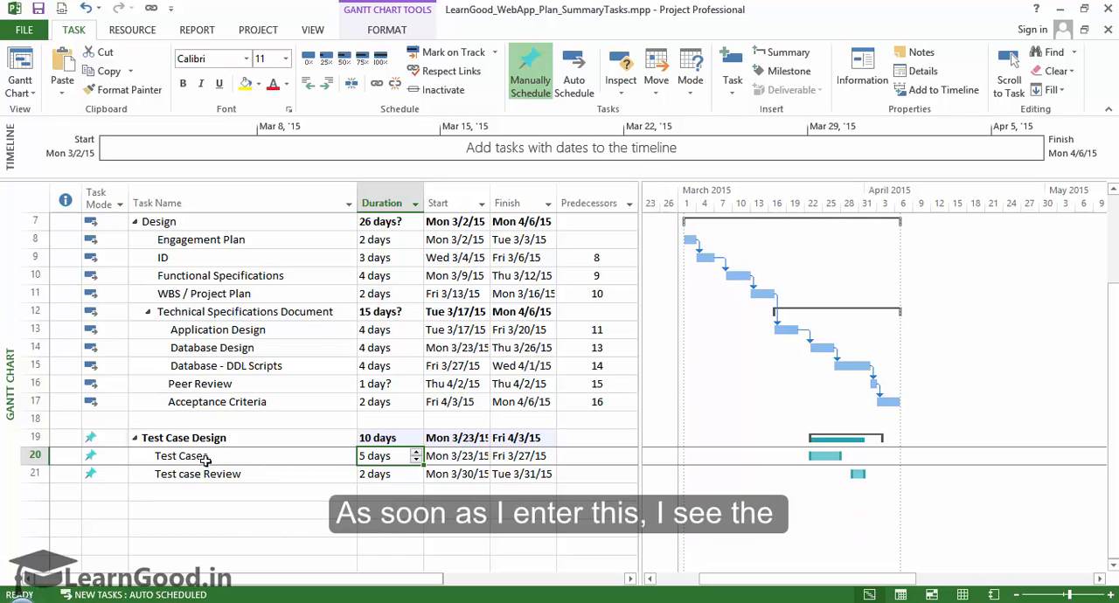
mouse_move(324, 455)
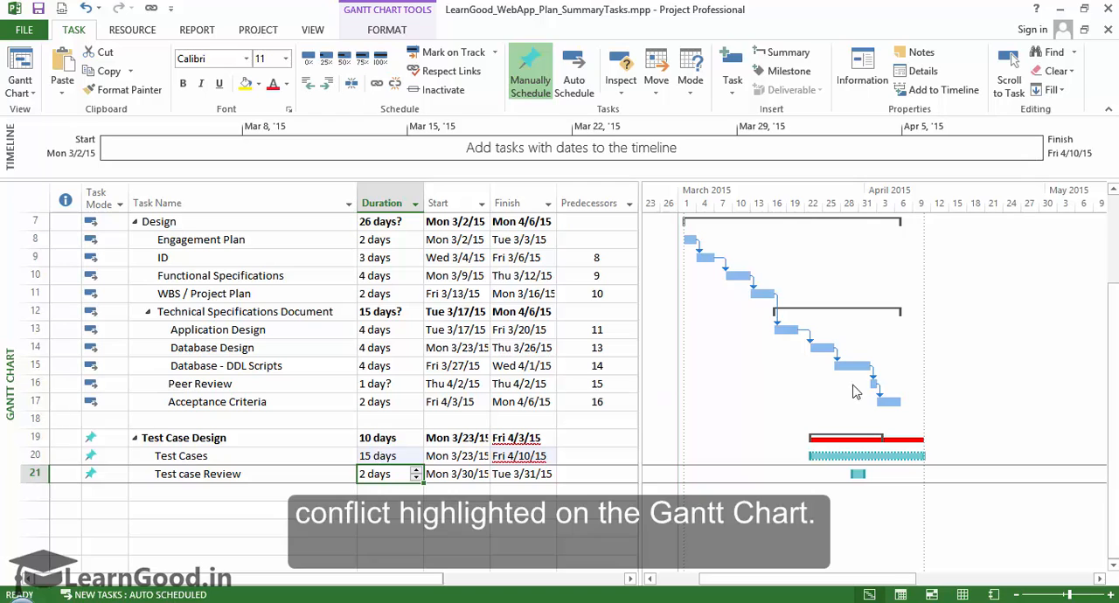
mouse_move(852, 456)
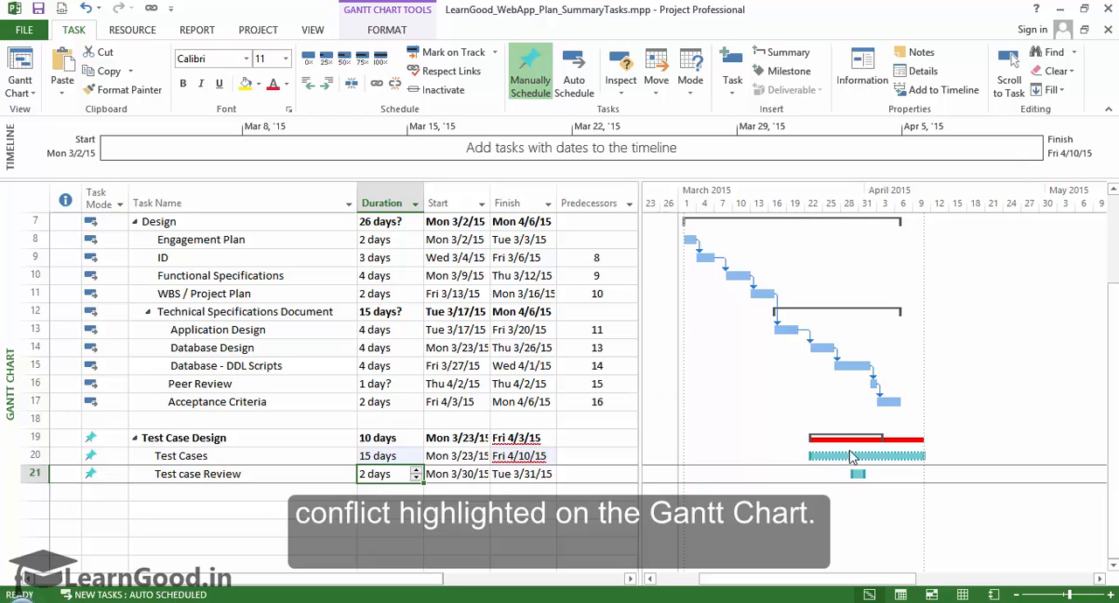
mouse_move(907, 446)
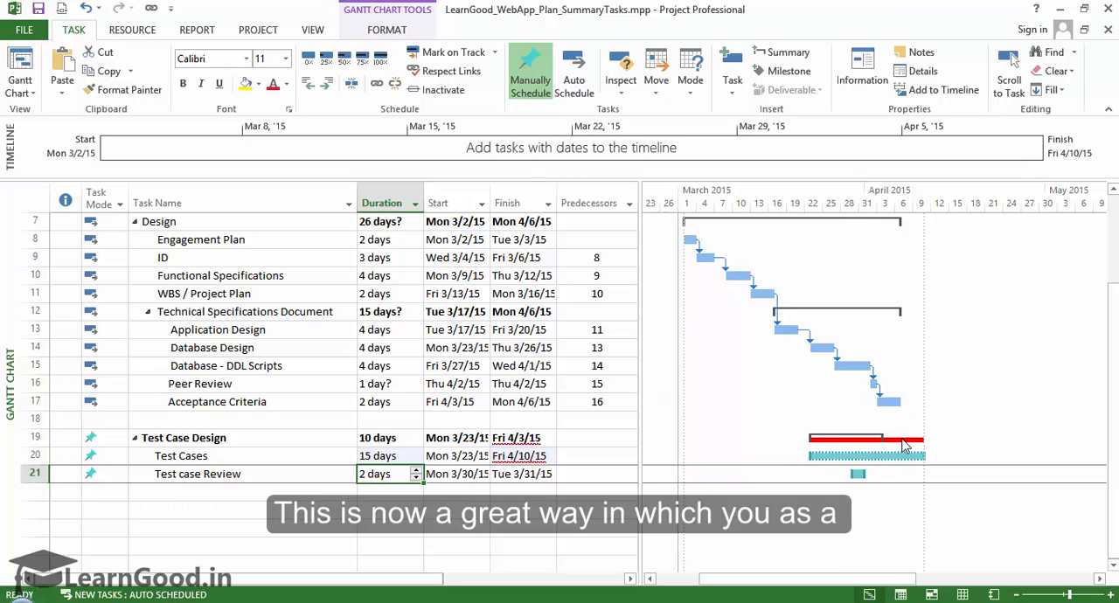
mouse_move(905, 441)
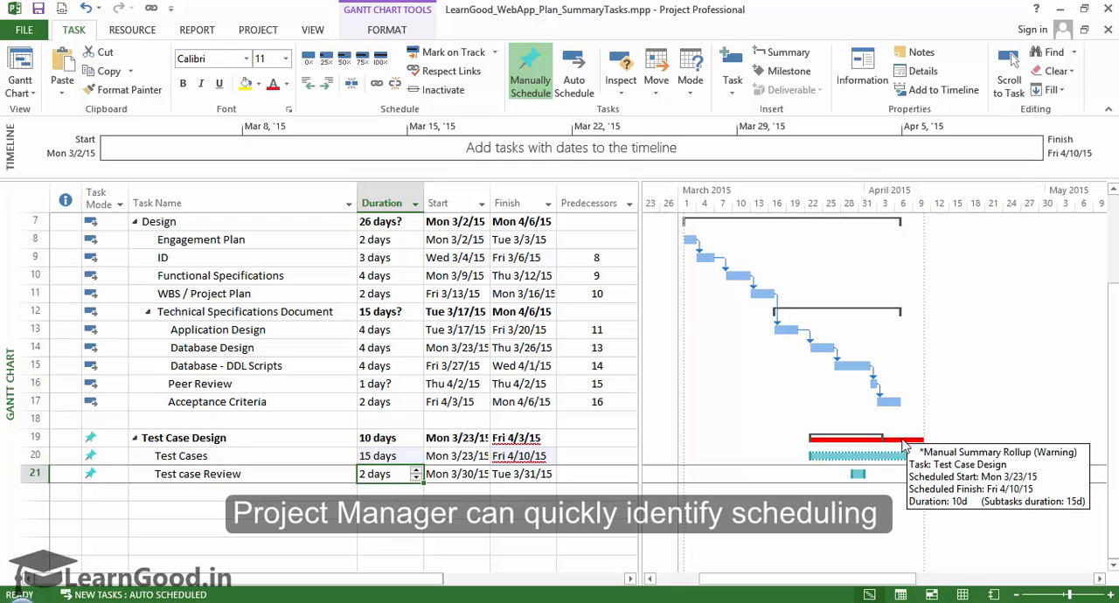
mouse_move(852, 442)
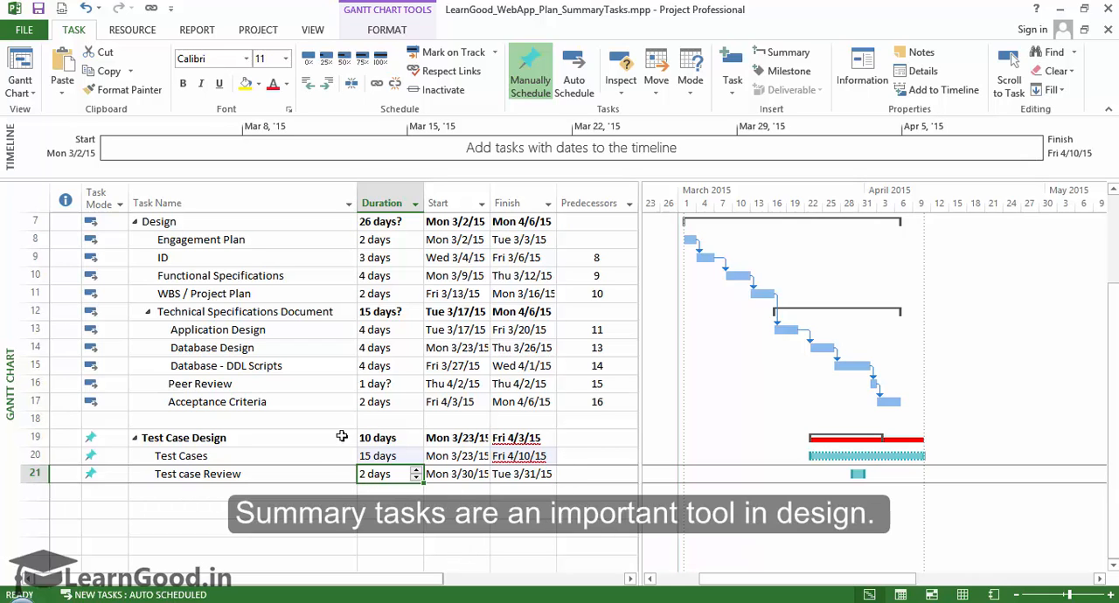
mouse_move(334, 468)
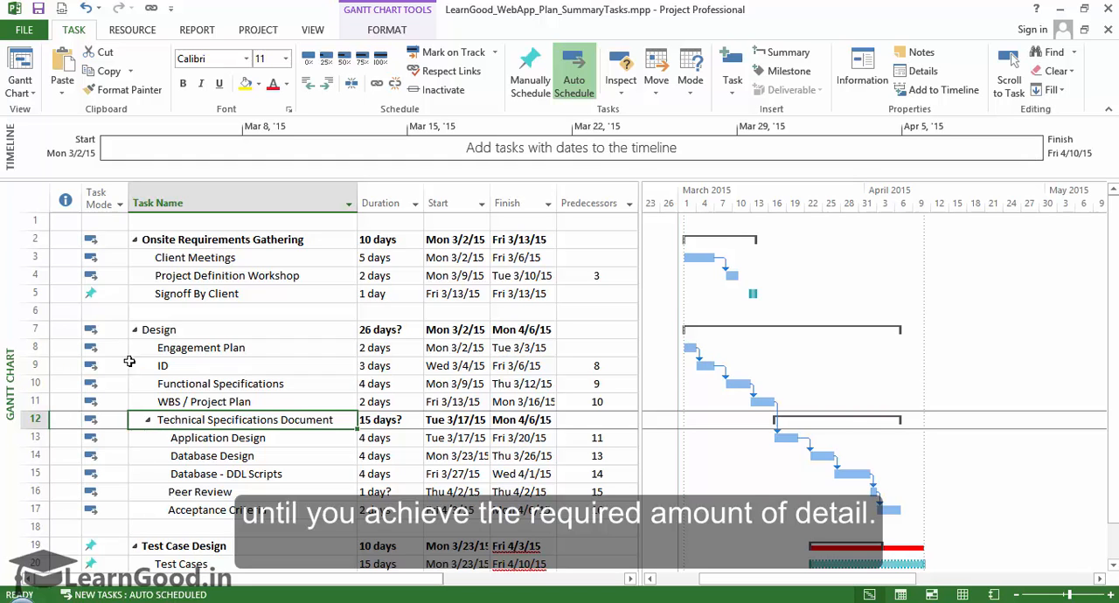
left_click(159, 330)
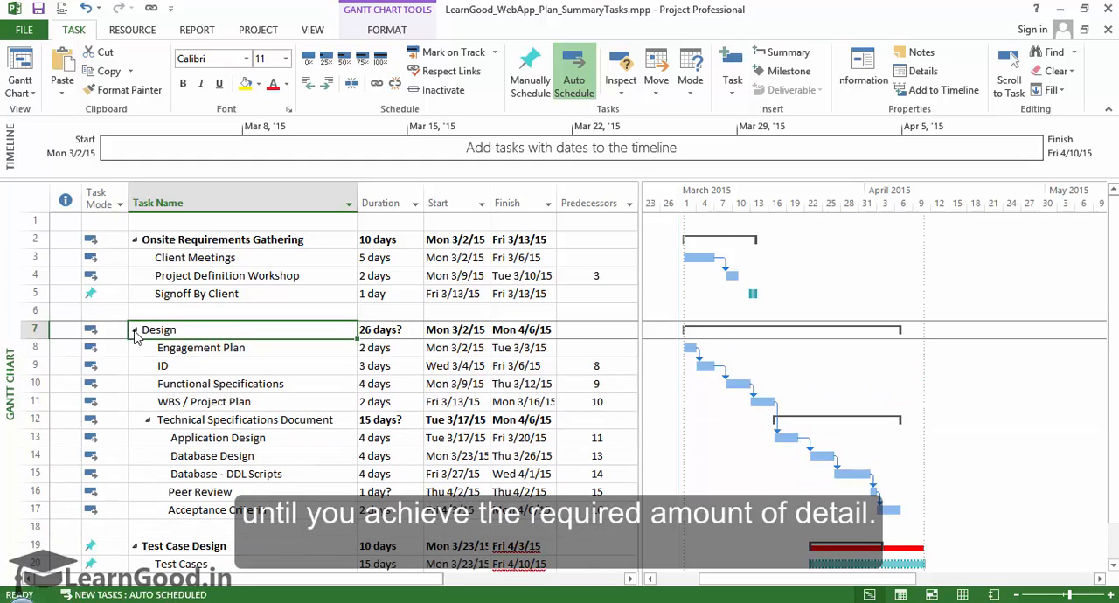